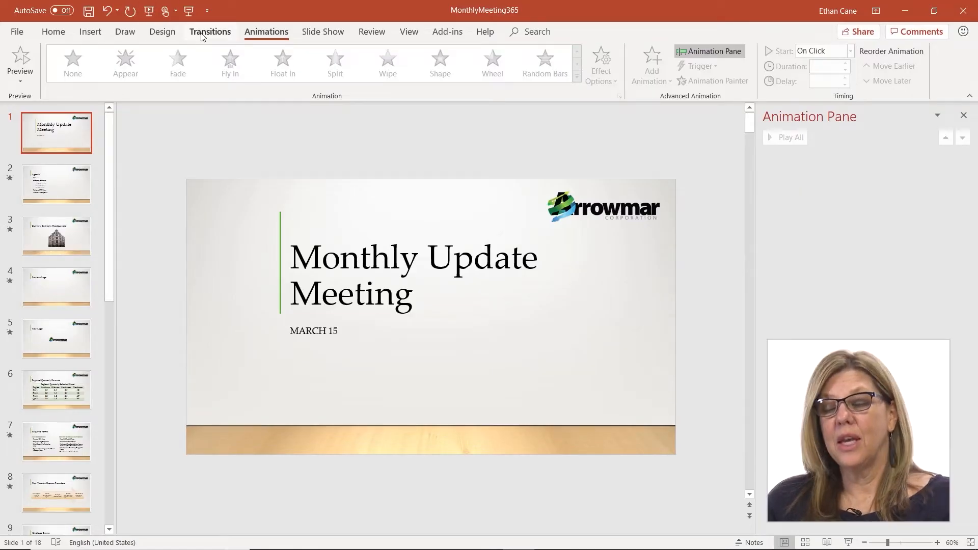
# Show the transition settings and expand the full effects gallery for the title slide
pyautogui.click(209, 31)
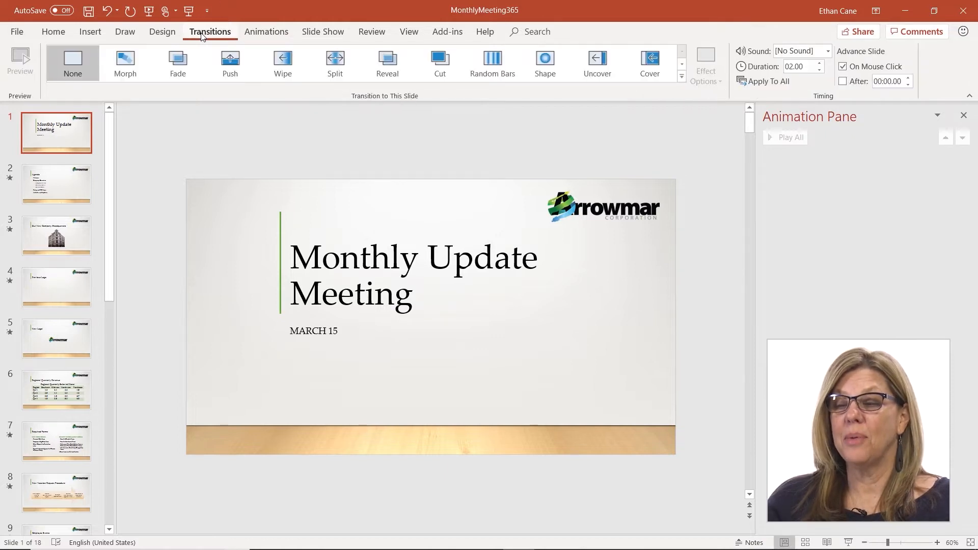
pyautogui.moveTo(125, 62)
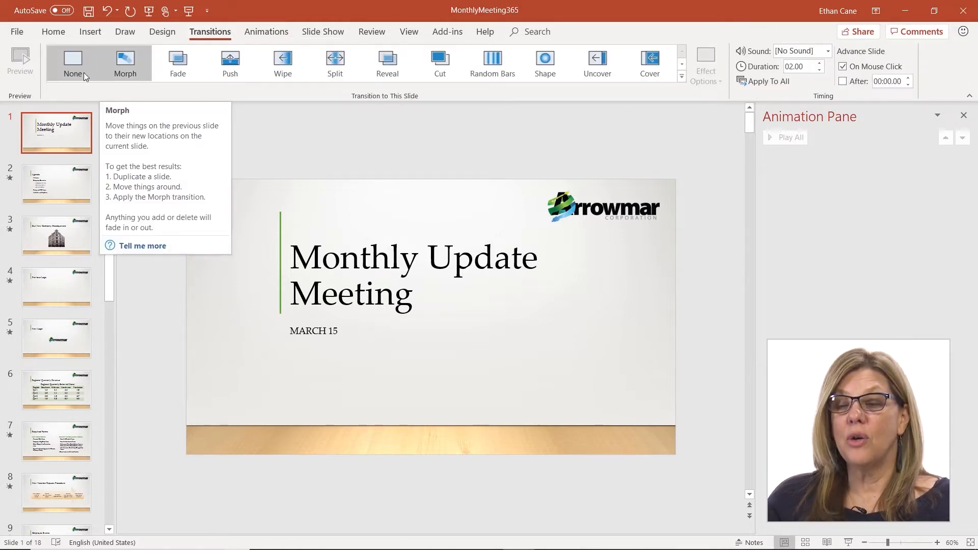
pyautogui.moveTo(650, 81)
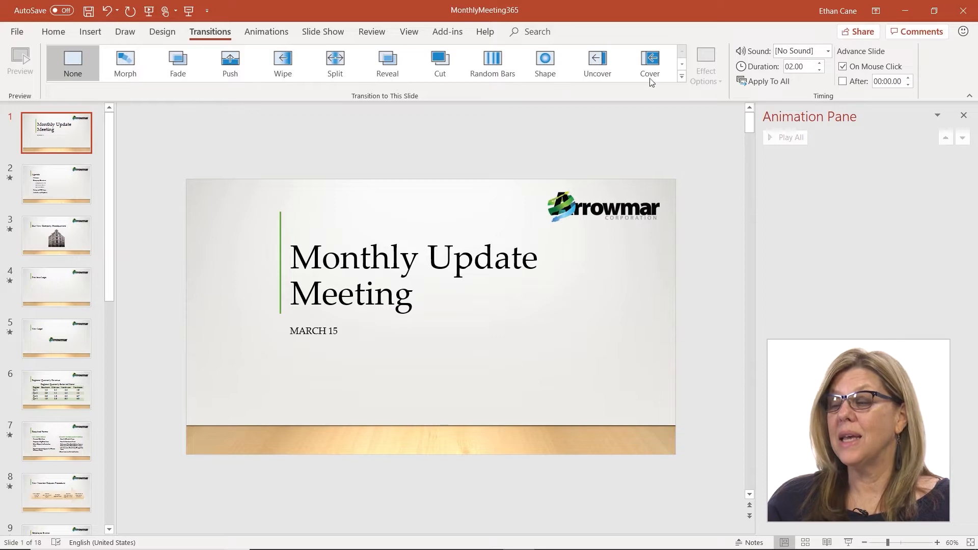
pyautogui.click(681, 78)
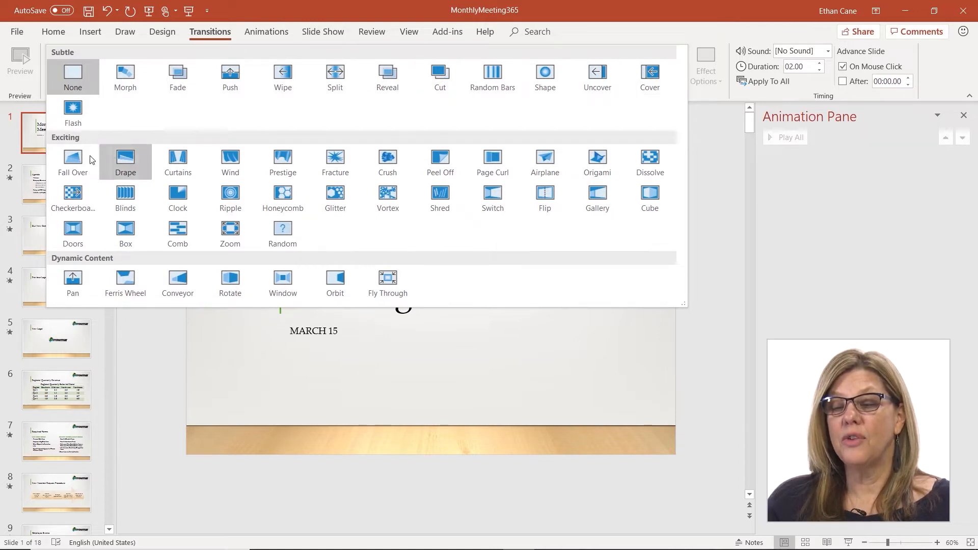
pyautogui.moveTo(73, 157)
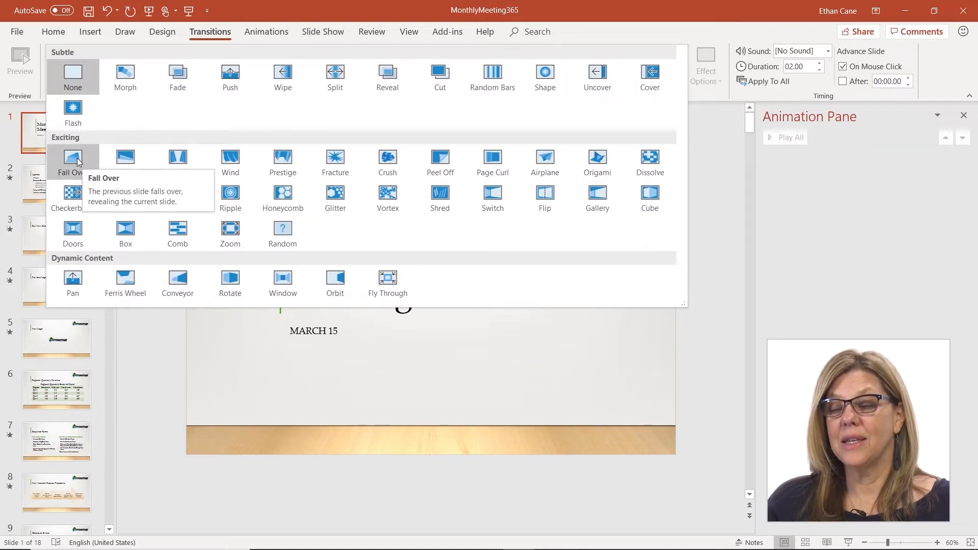
pyautogui.moveTo(125, 157)
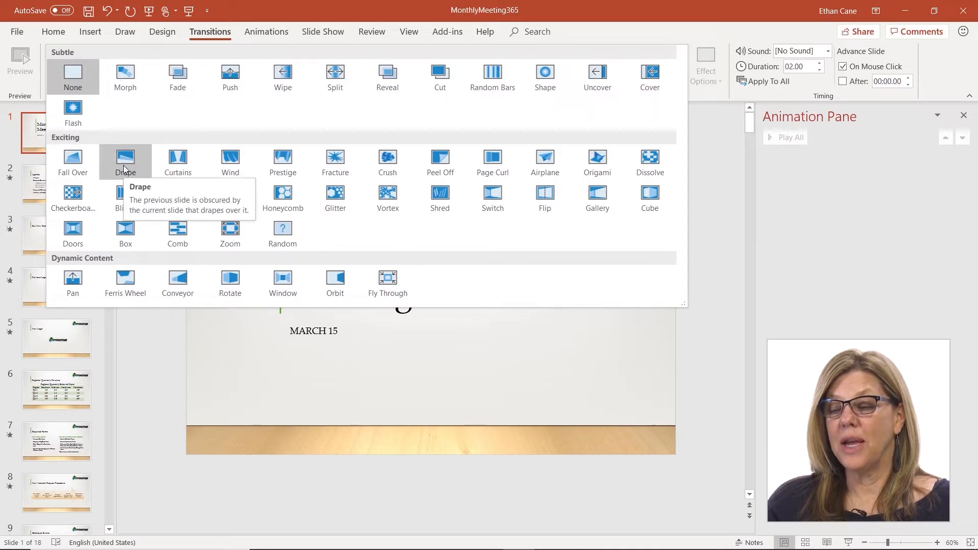
pyautogui.moveTo(177, 159)
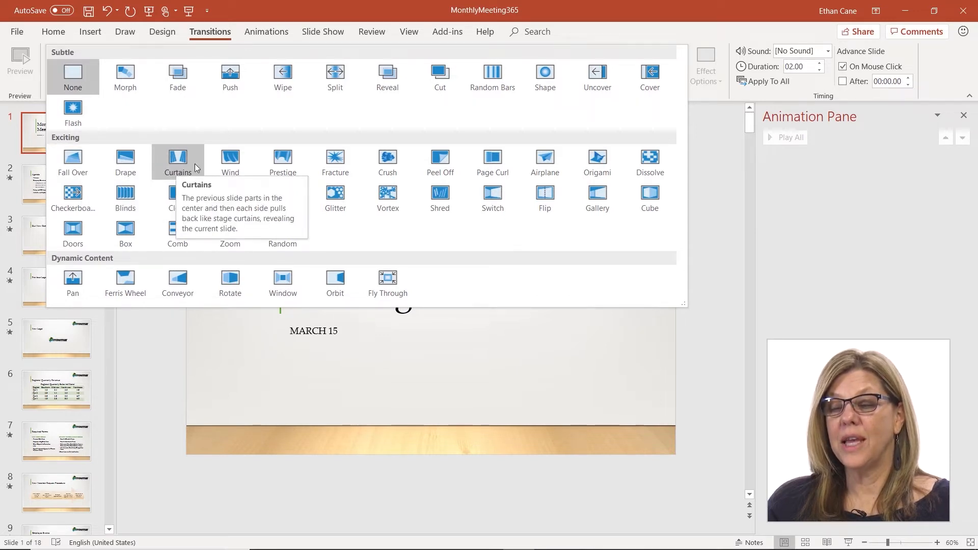
pyautogui.moveTo(230, 158)
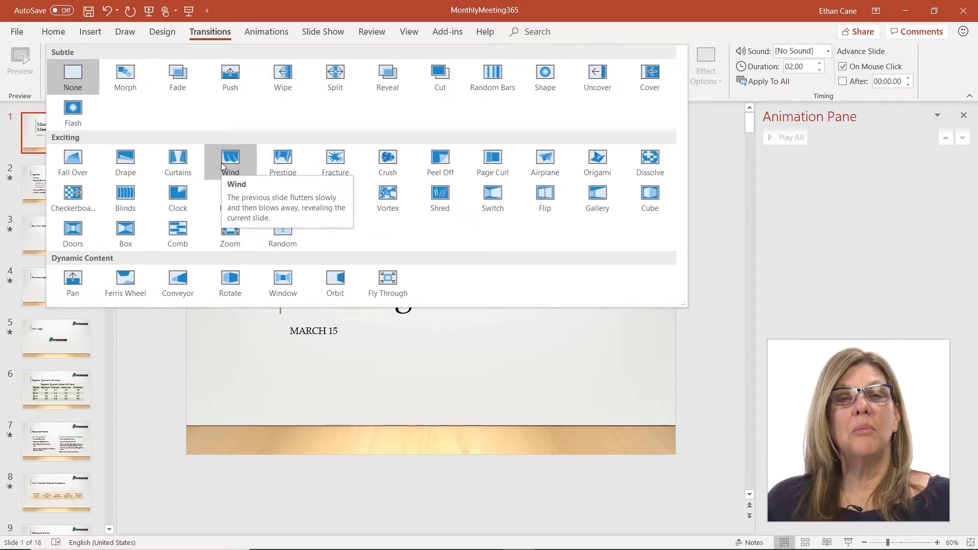
pyautogui.moveTo(177, 74)
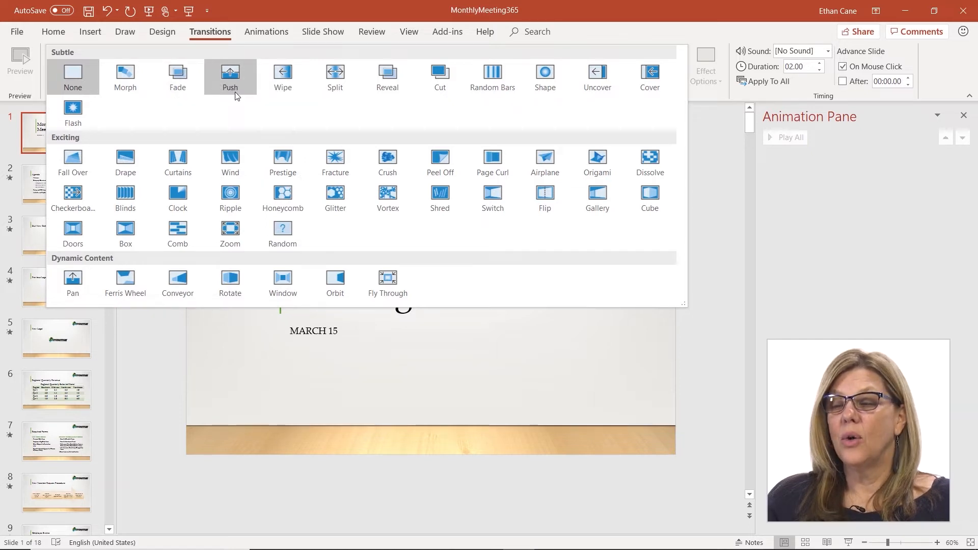
pyautogui.moveTo(282, 76)
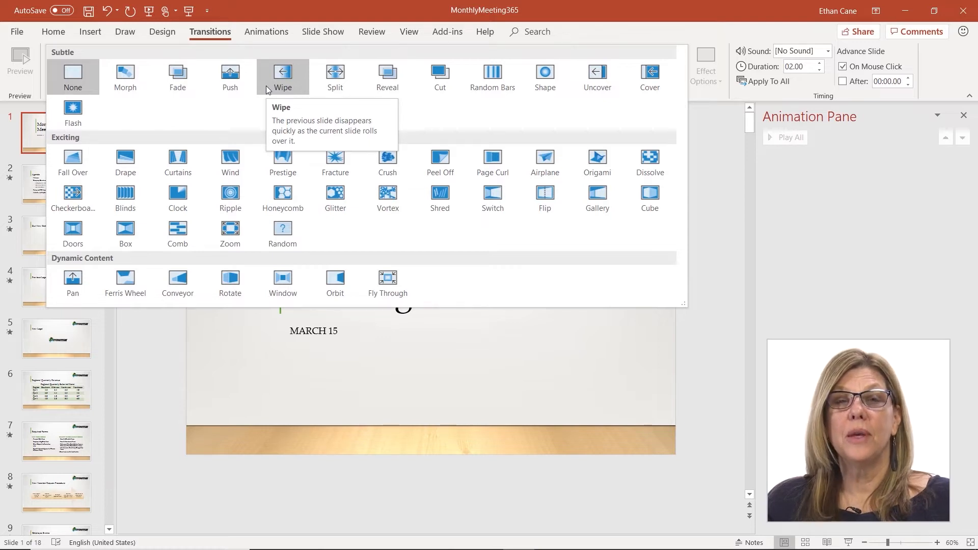
pyautogui.moveTo(272, 134)
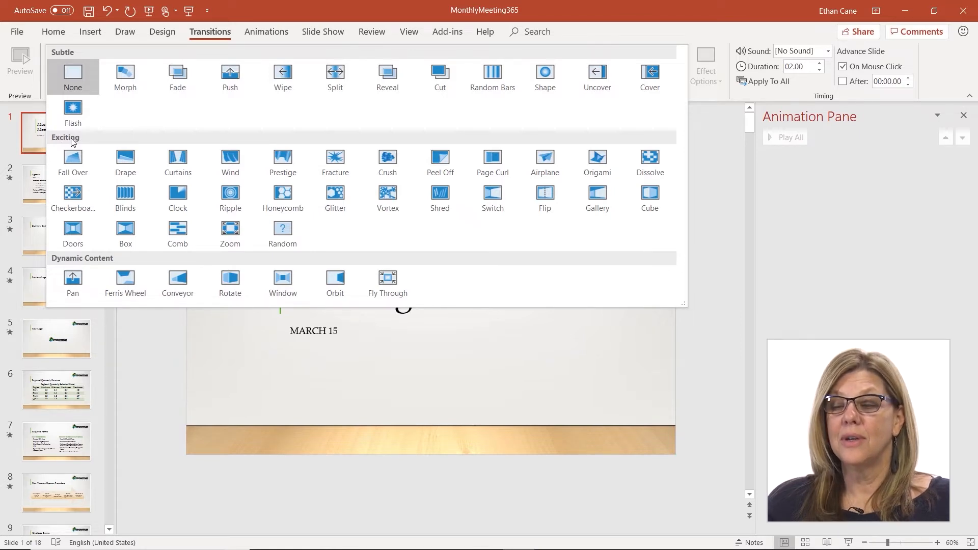
pyautogui.moveTo(99, 262)
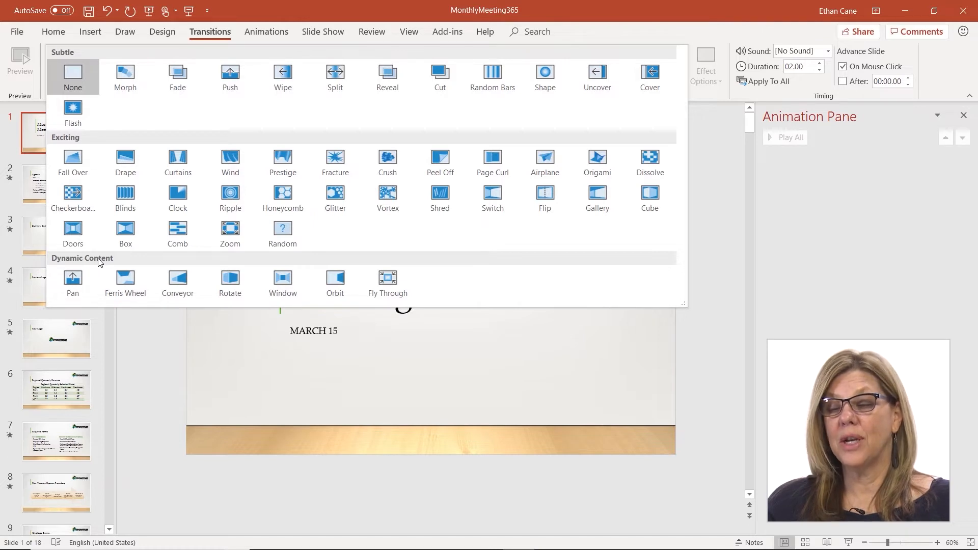
pyautogui.moveTo(298, 266)
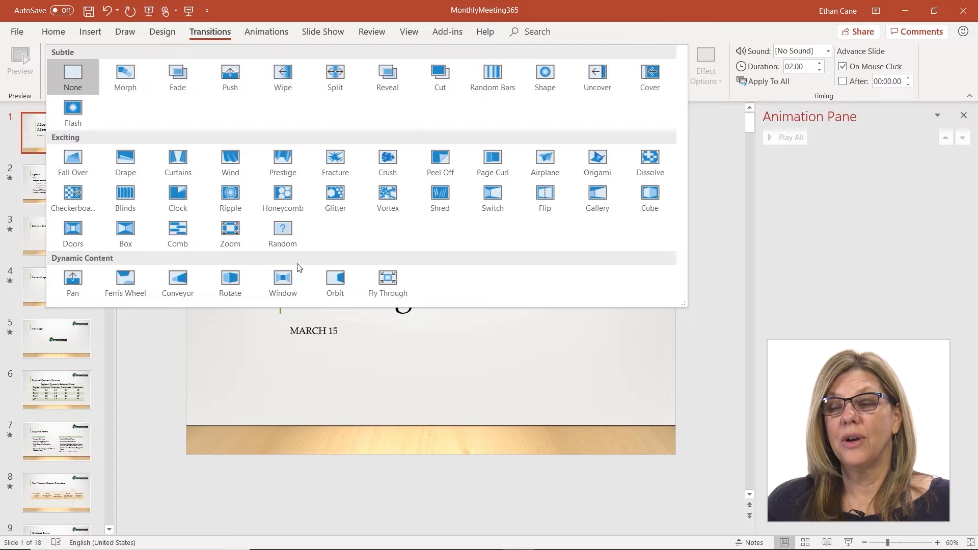
pyautogui.moveTo(178, 76)
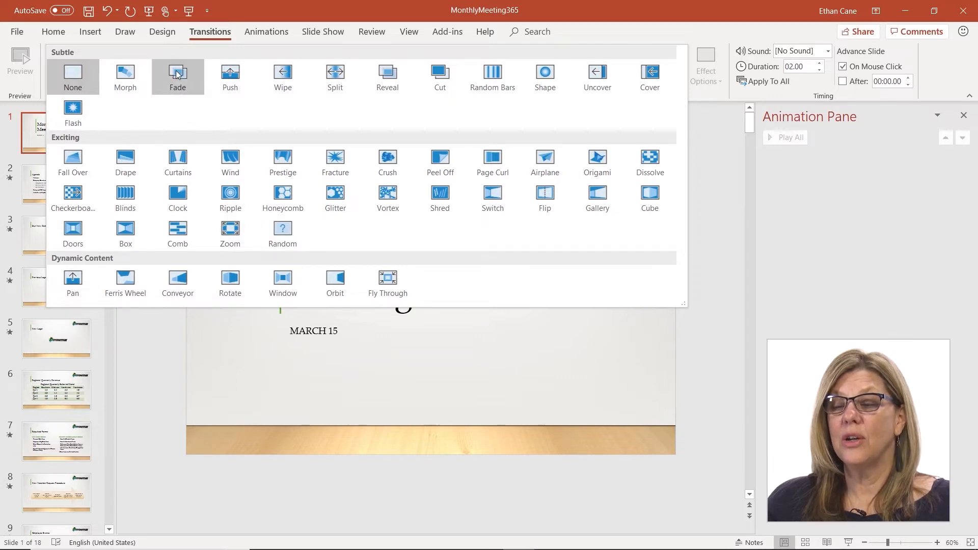
# Apply Fade to the title slide and view its Smoothly and Through Black variants
pyautogui.click(177, 73)
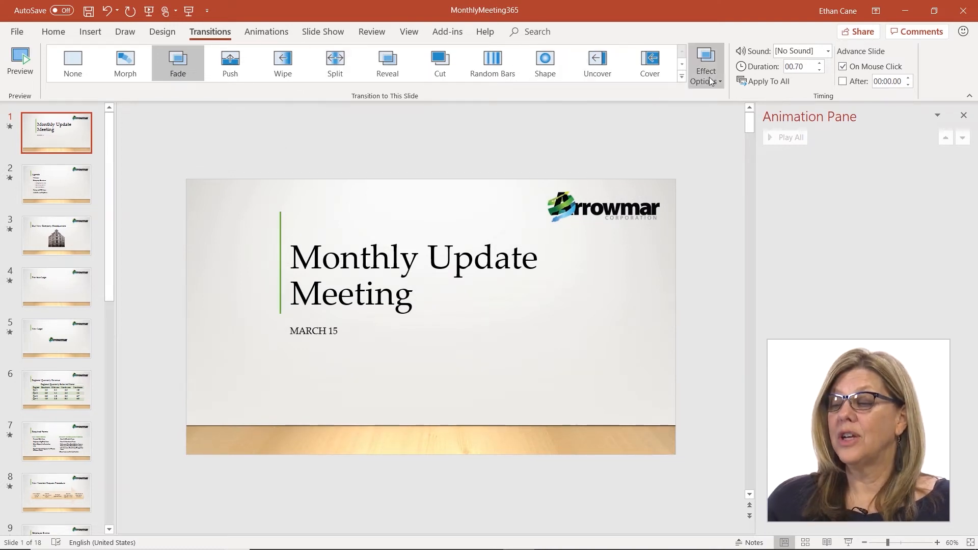
pyautogui.click(705, 64)
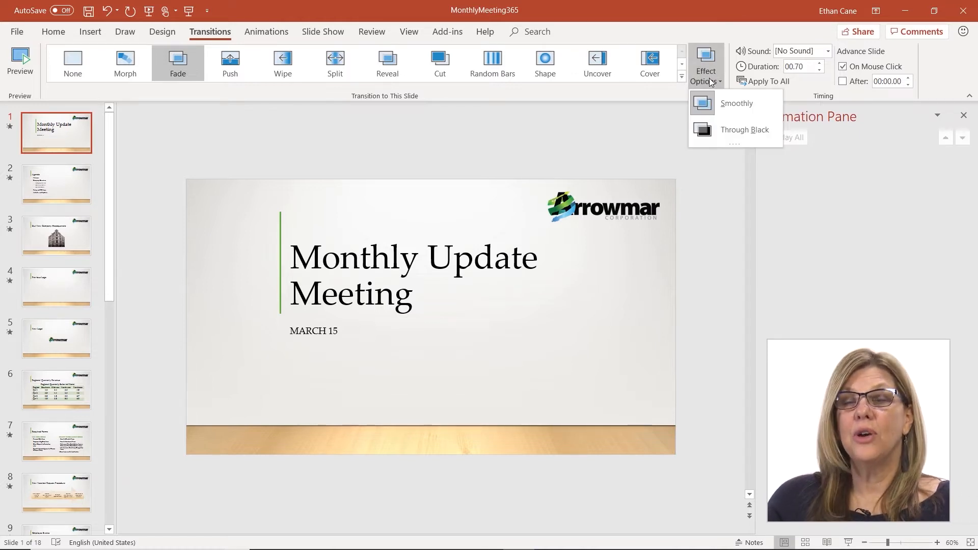
pyautogui.moveTo(729, 103)
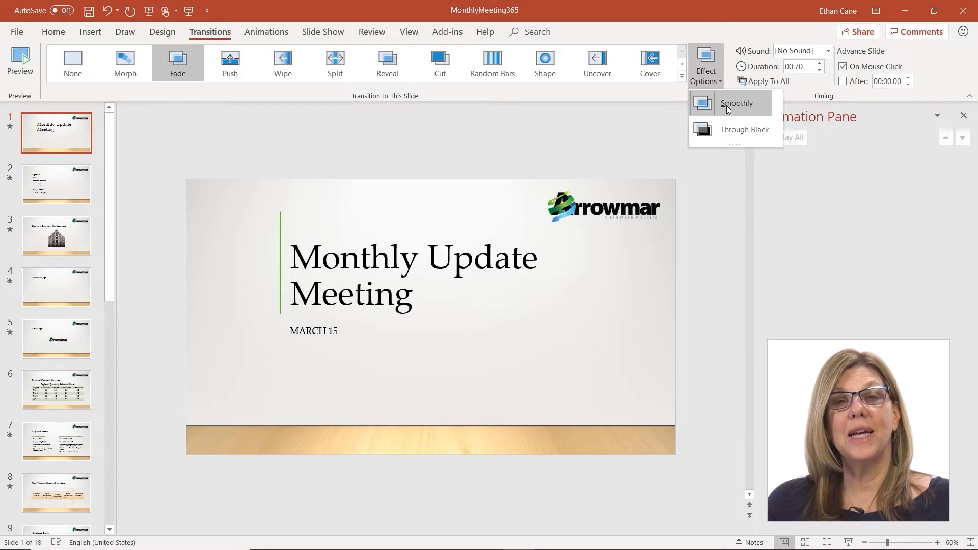
pyautogui.moveTo(730, 129)
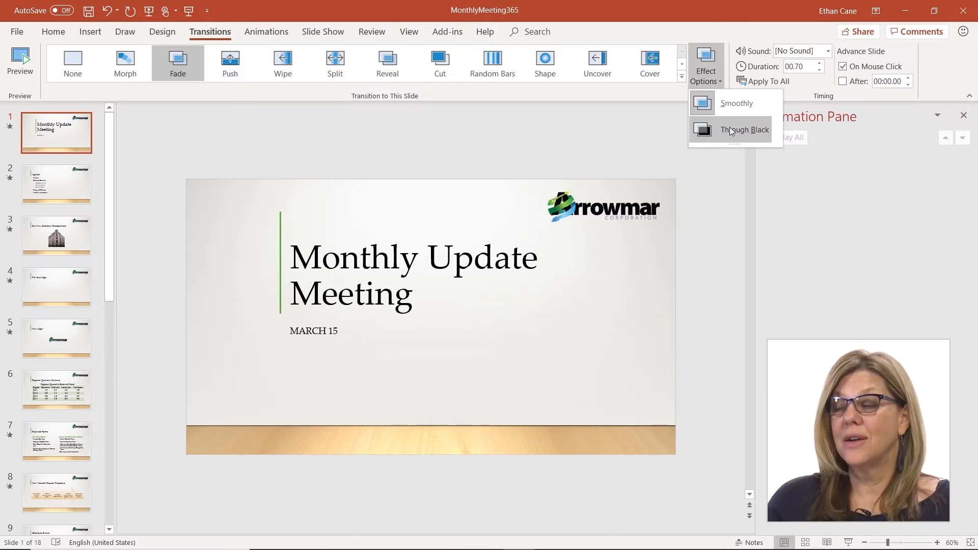
pyautogui.moveTo(79, 135)
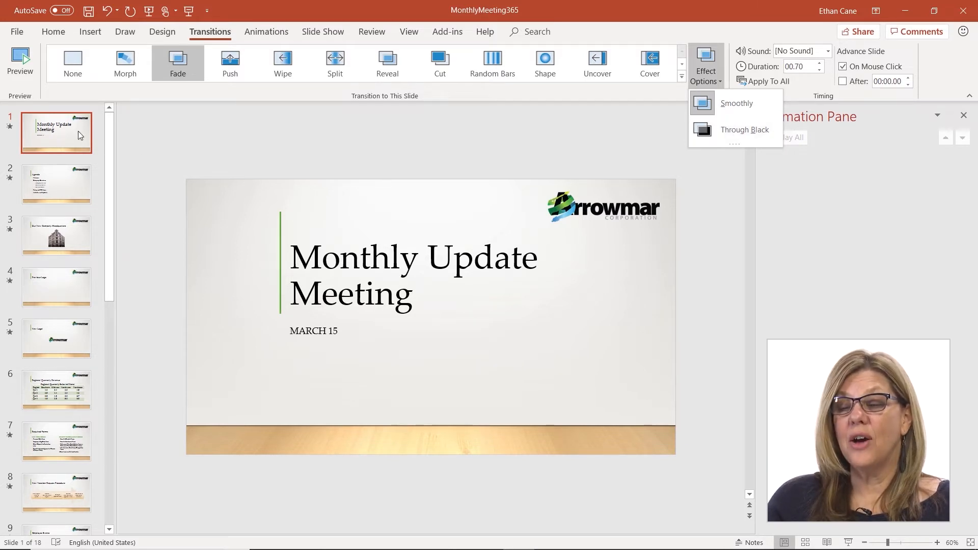
# Try Push, Wipe and Split, then settle on a 3.40-second Reveal for slide 1
pyautogui.click(230, 62)
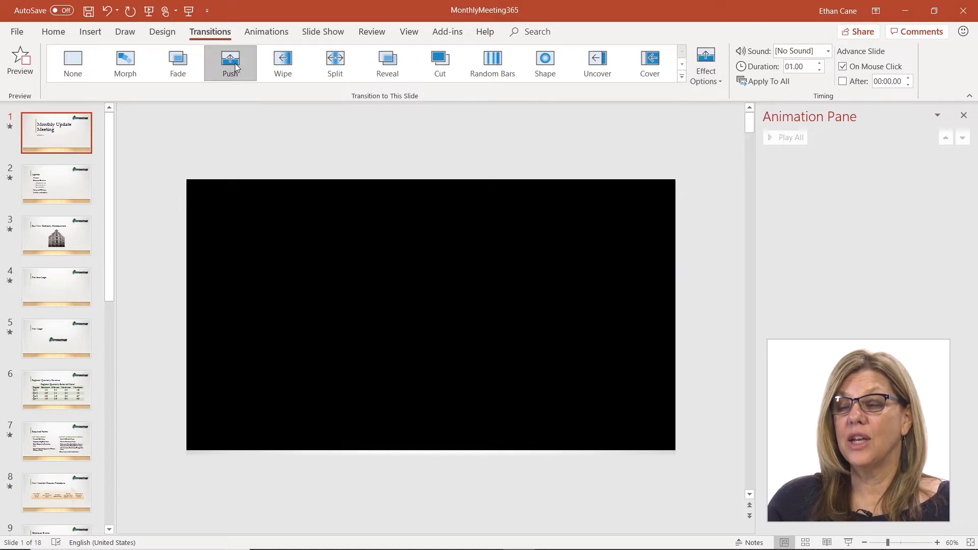
pyautogui.click(281, 62)
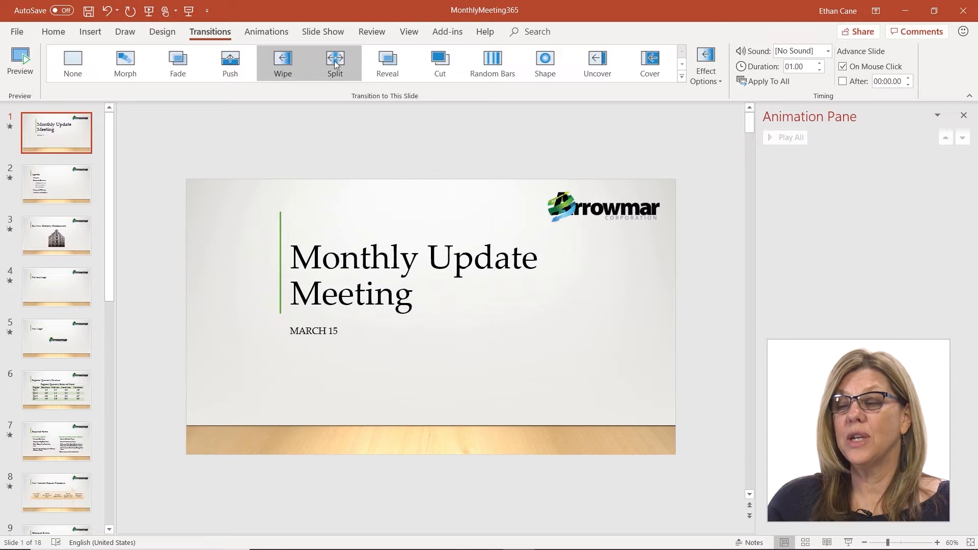
pyautogui.click(386, 62)
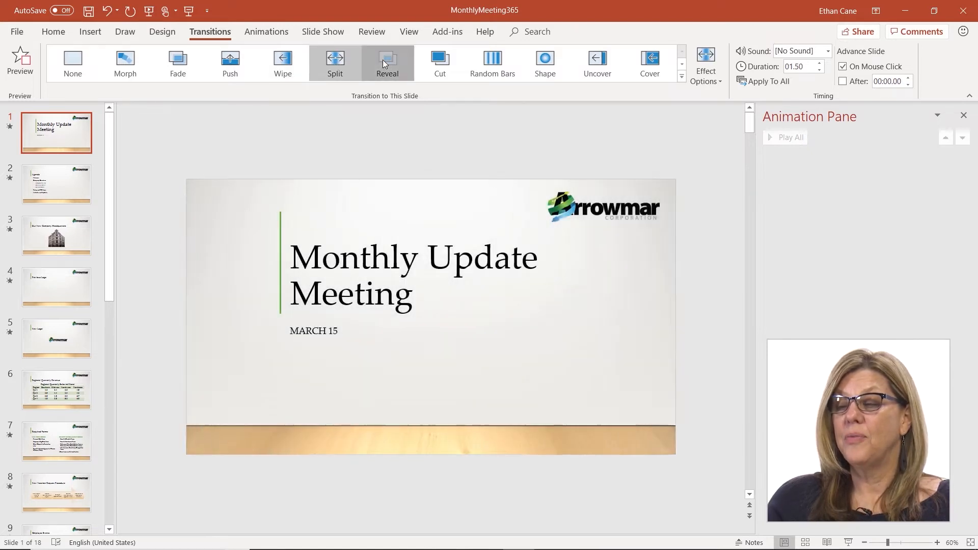
pyautogui.click(387, 62)
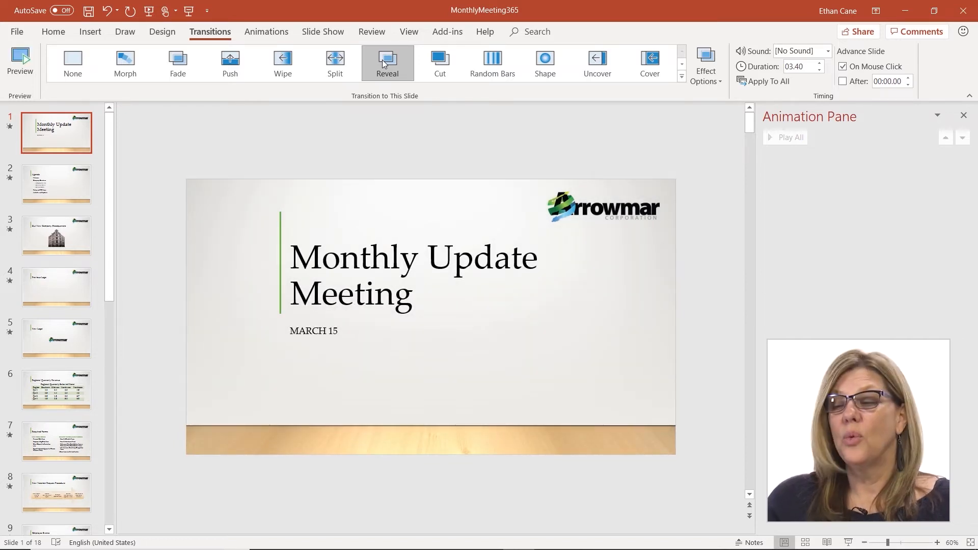
pyautogui.moveTo(439, 62)
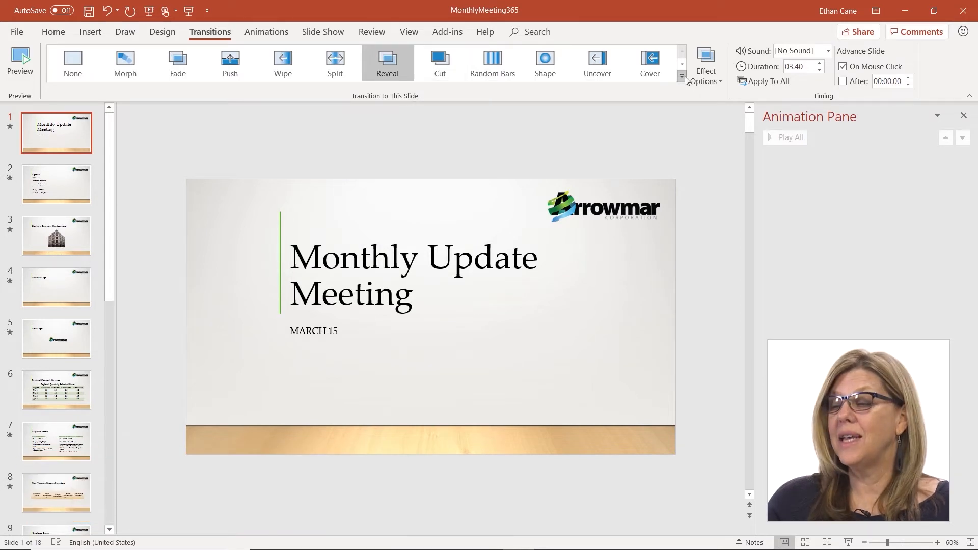
# Replace Reveal with a six-second Curtains transition and select the agenda slide
pyautogui.click(682, 76)
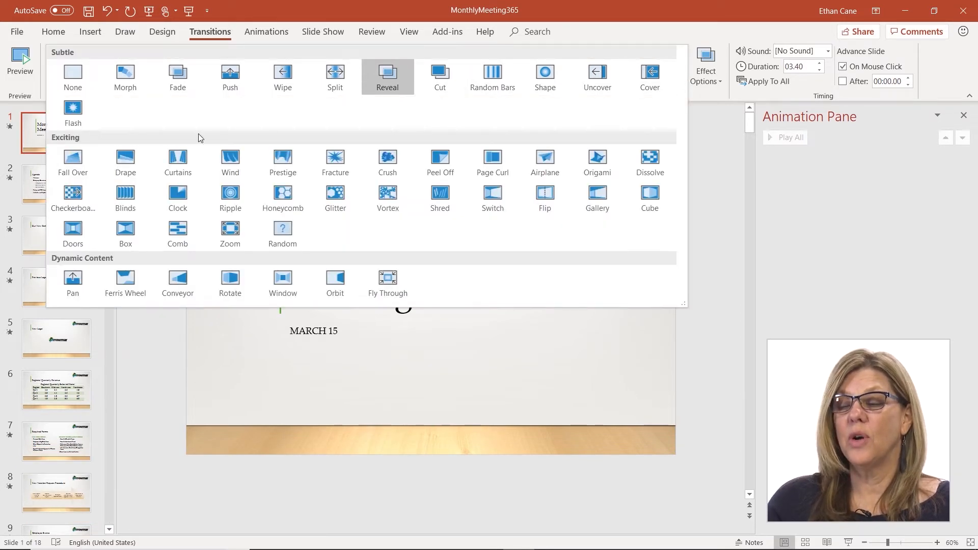
pyautogui.moveTo(177, 159)
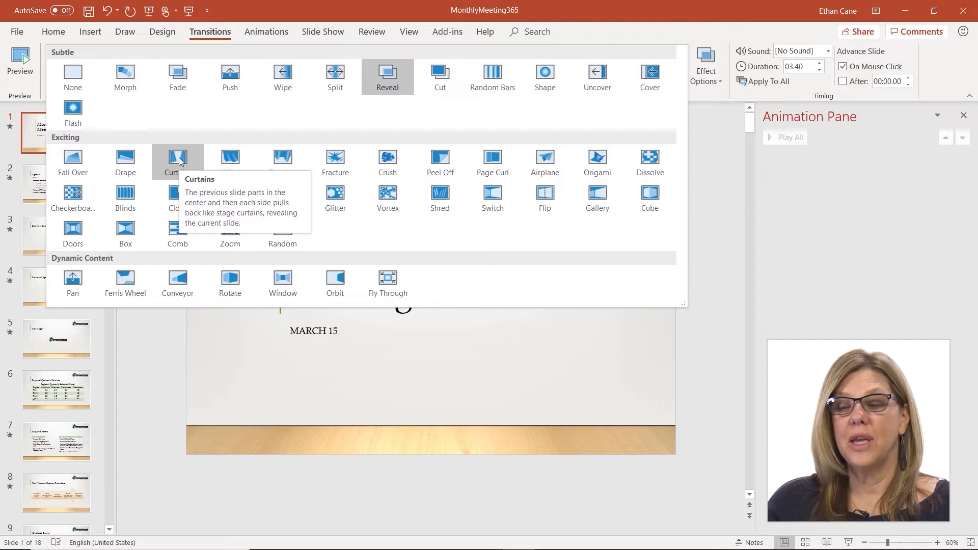
pyautogui.click(177, 159)
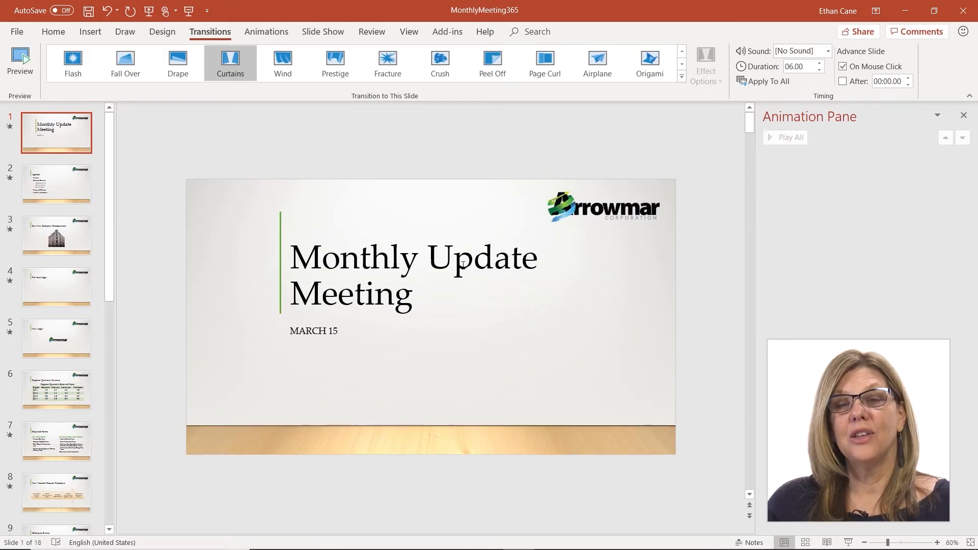
pyautogui.click(56, 184)
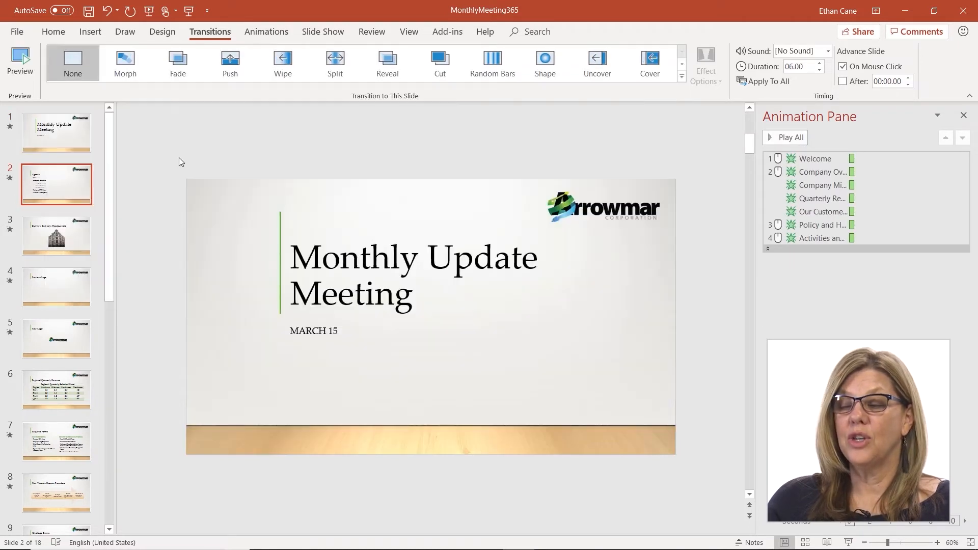
# Apply Curtains, lasting six seconds, to slide 2, the Agenda slide
pyautogui.click(229, 62)
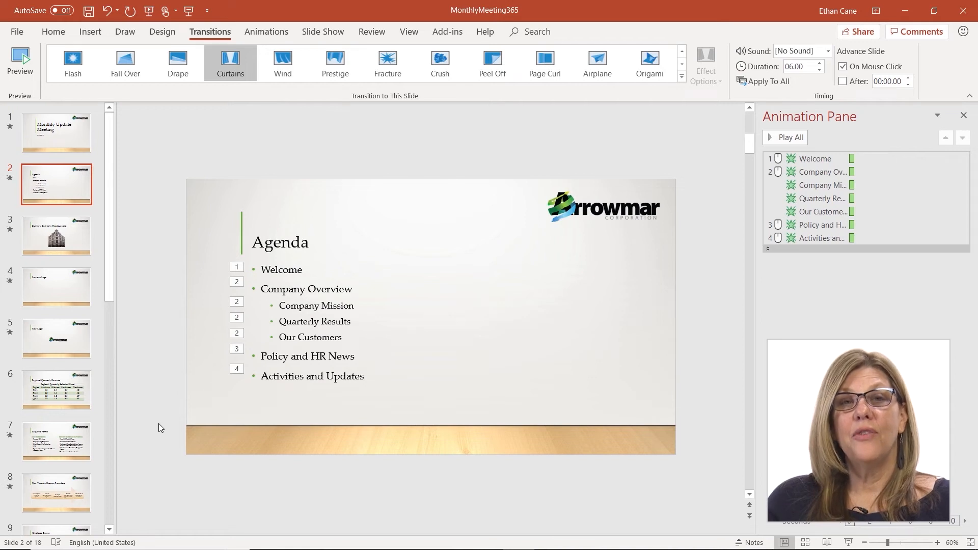
pyautogui.moveTo(606, 174)
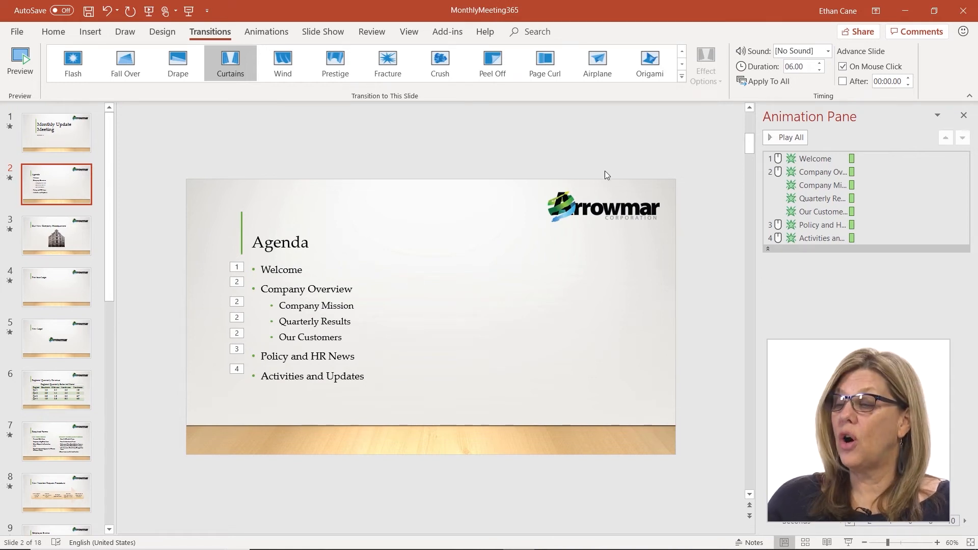
pyautogui.moveTo(763, 81)
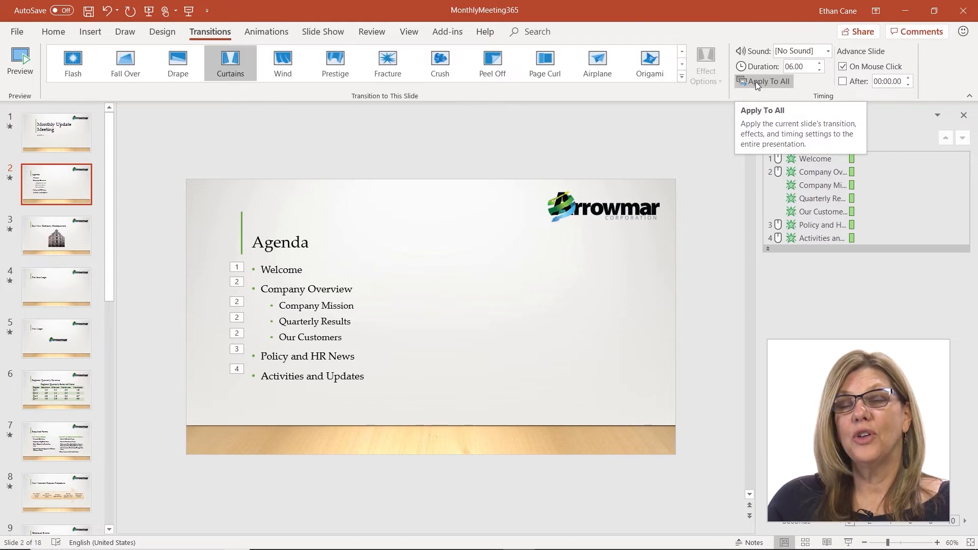
pyautogui.moveTo(611, 176)
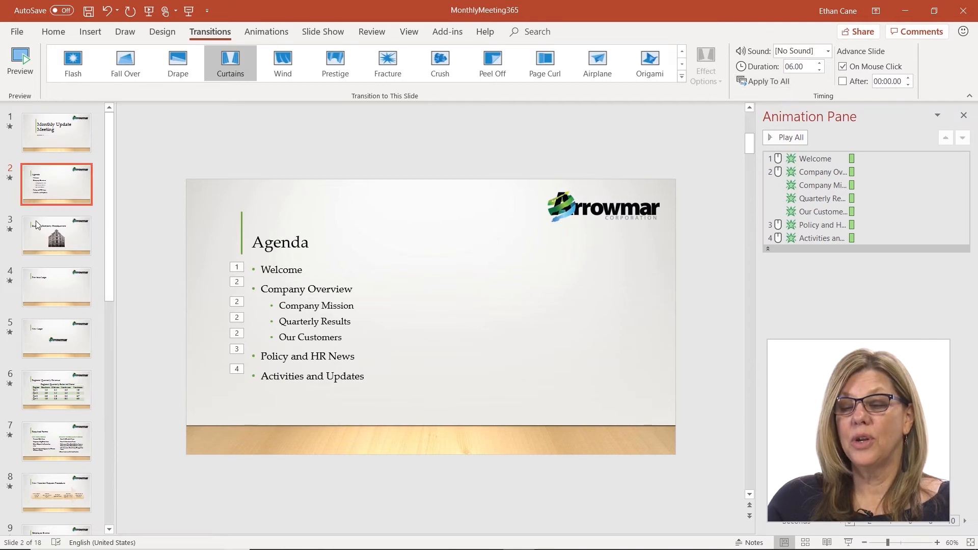
# Give slide 3, Our New Company Headquarters, a 0.70-second Fade transition
pyautogui.click(56, 235)
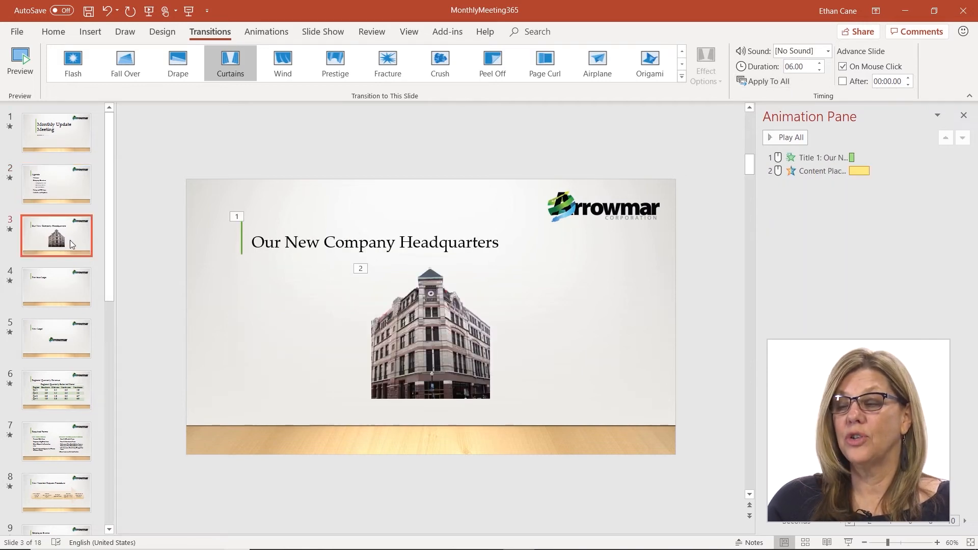
pyautogui.moveTo(230, 62)
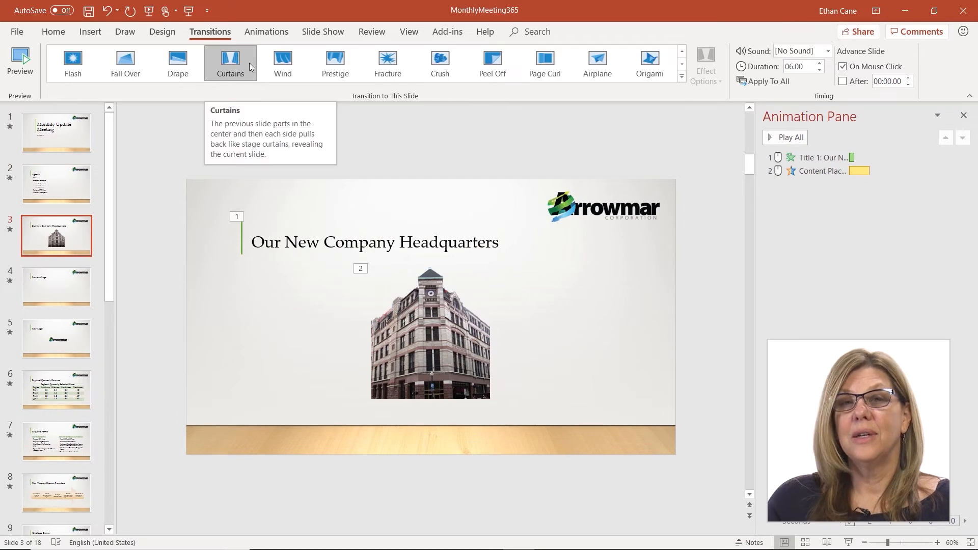
pyautogui.moveTo(207, 127)
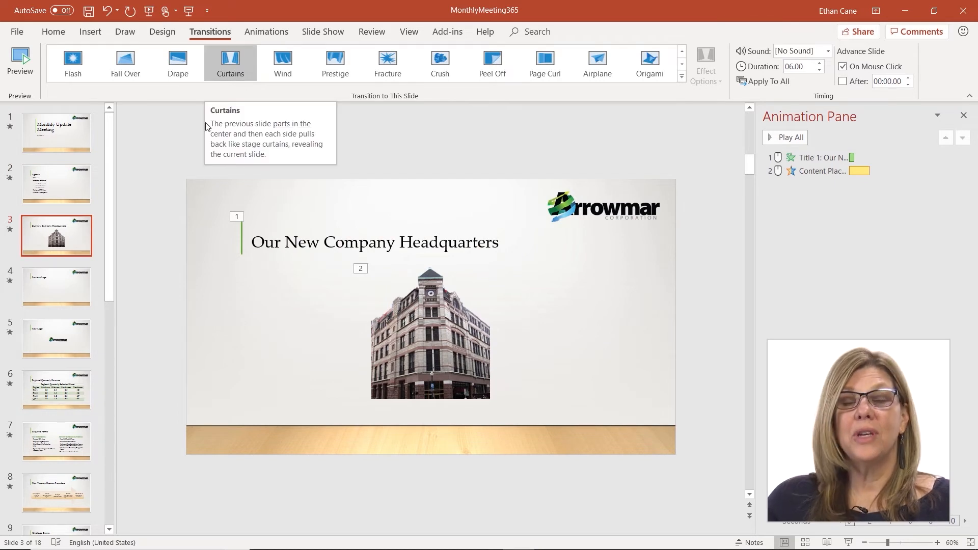
pyautogui.moveTo(44, 200)
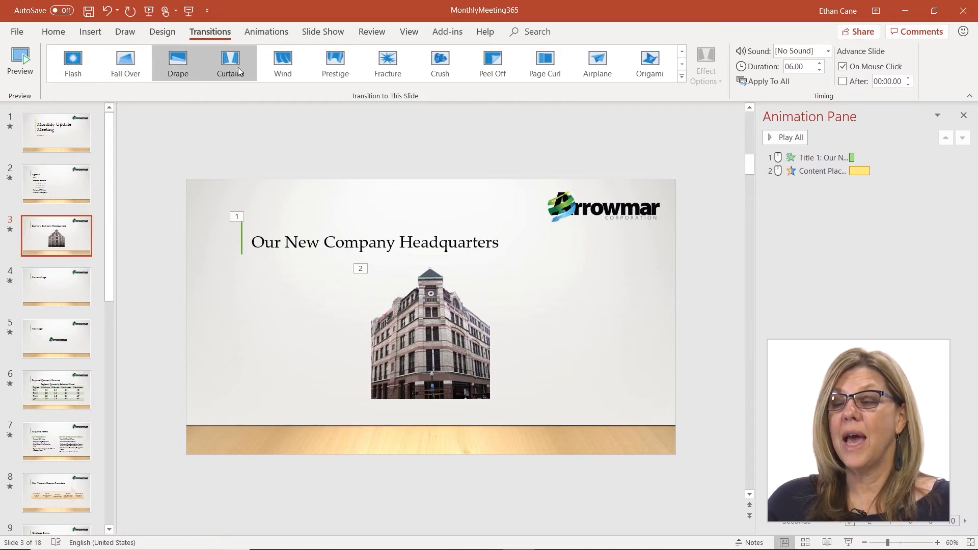
pyautogui.click(230, 63)
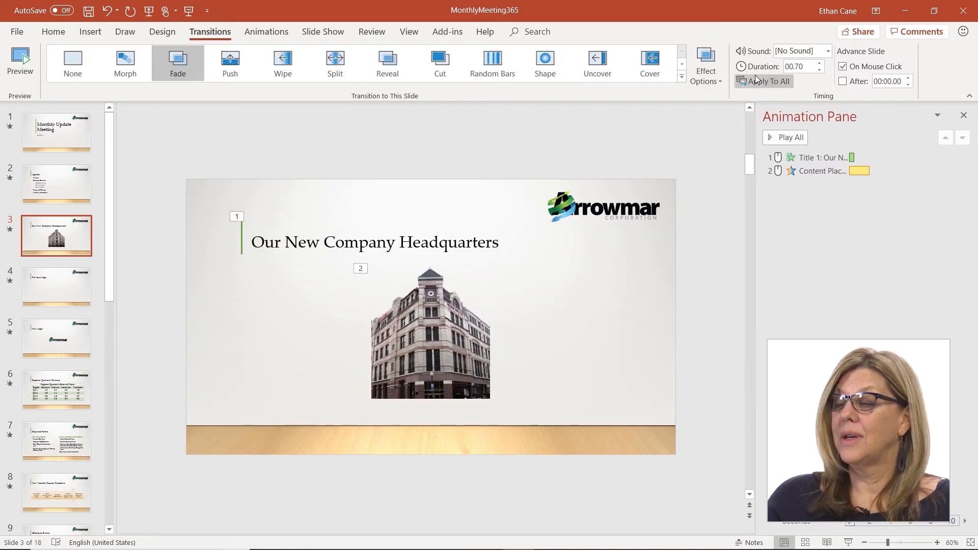
pyautogui.moveTo(833, 91)
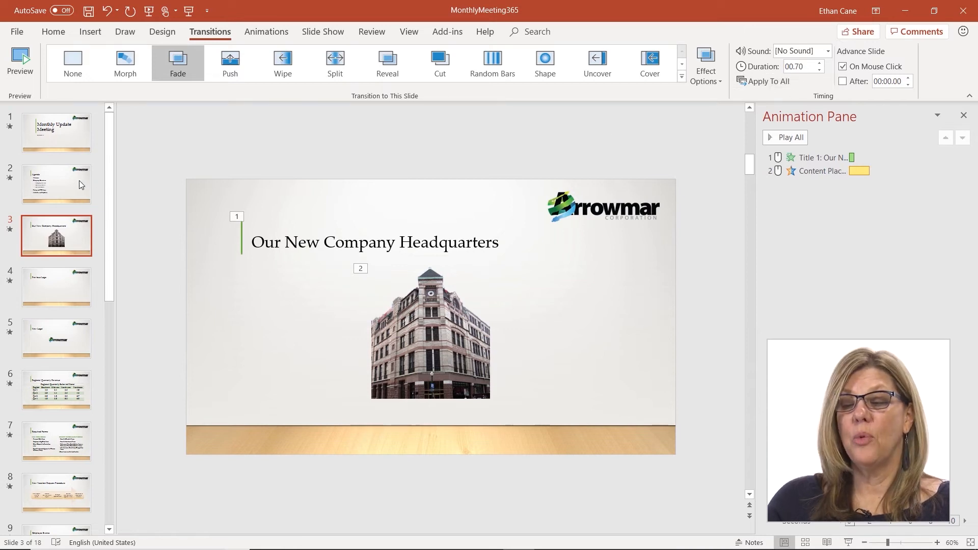
# Switch slide 2 back to a six-second Curtains transition, then open the Previous Logo slide
pyautogui.click(56, 184)
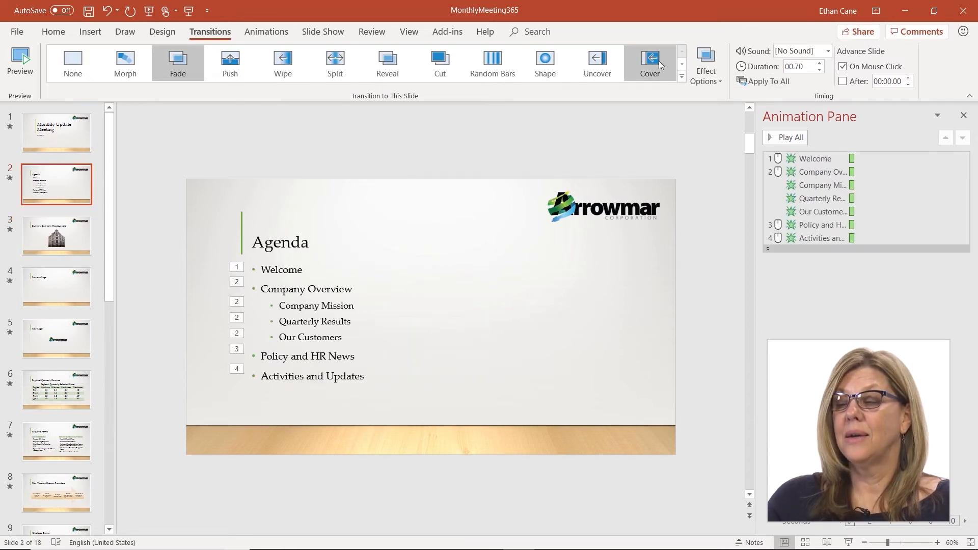
pyautogui.click(681, 75)
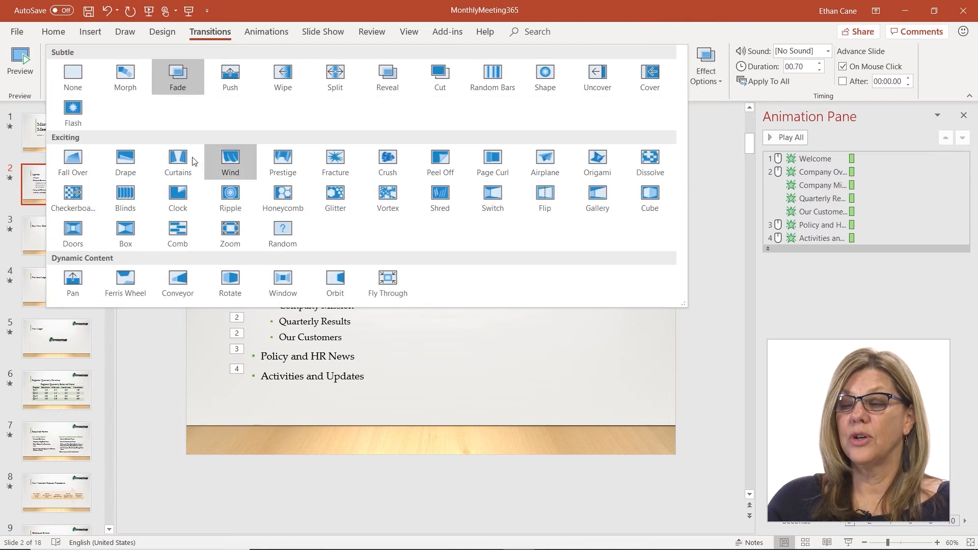
pyautogui.click(177, 158)
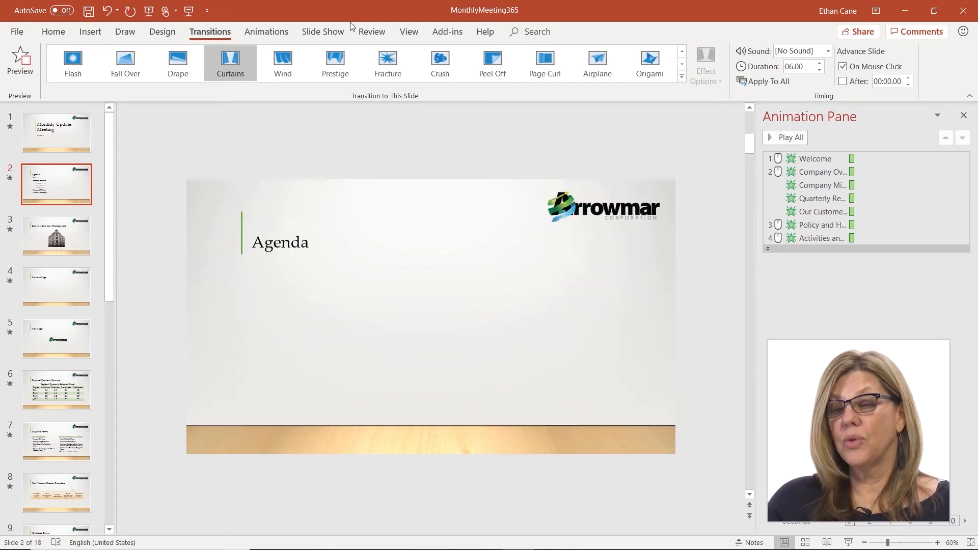
pyautogui.click(56, 287)
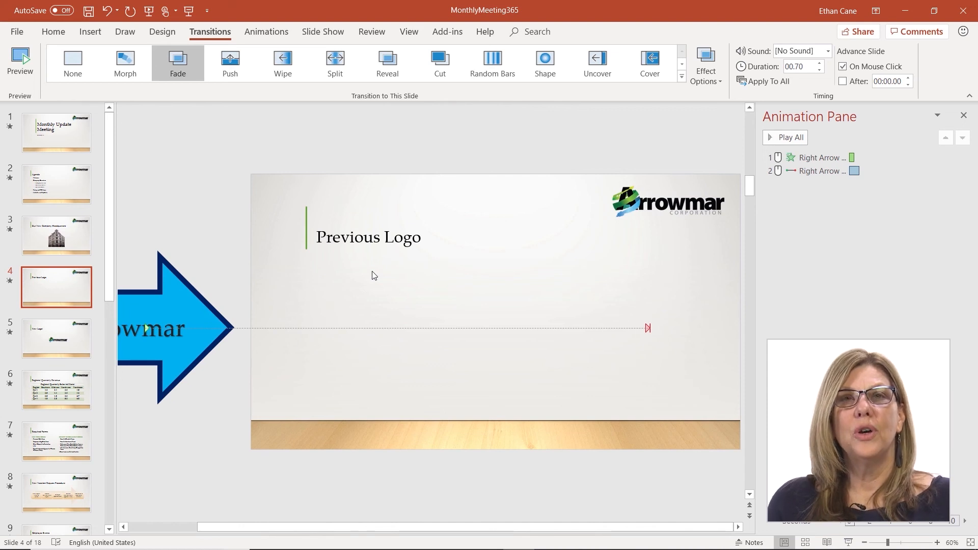
pyautogui.moveTo(297, 111)
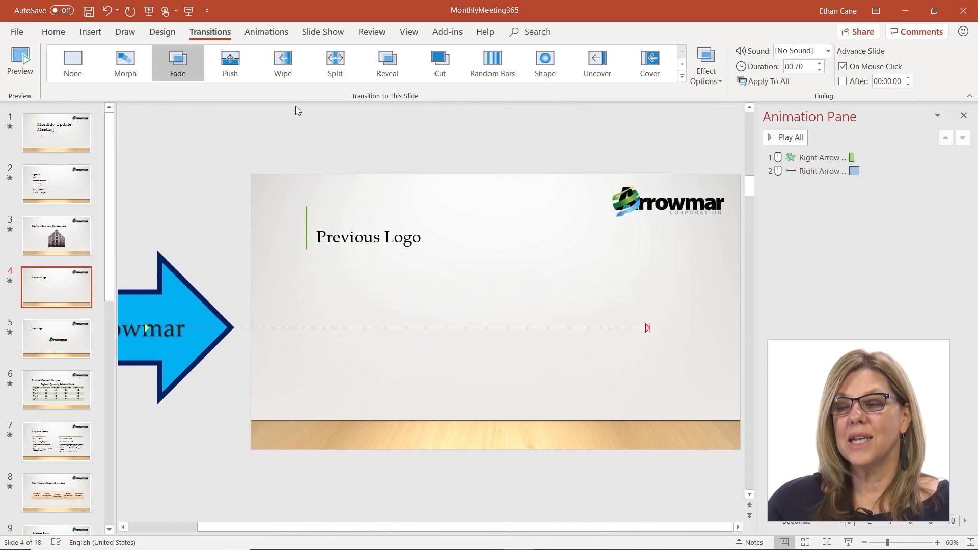
pyautogui.moveTo(73, 62)
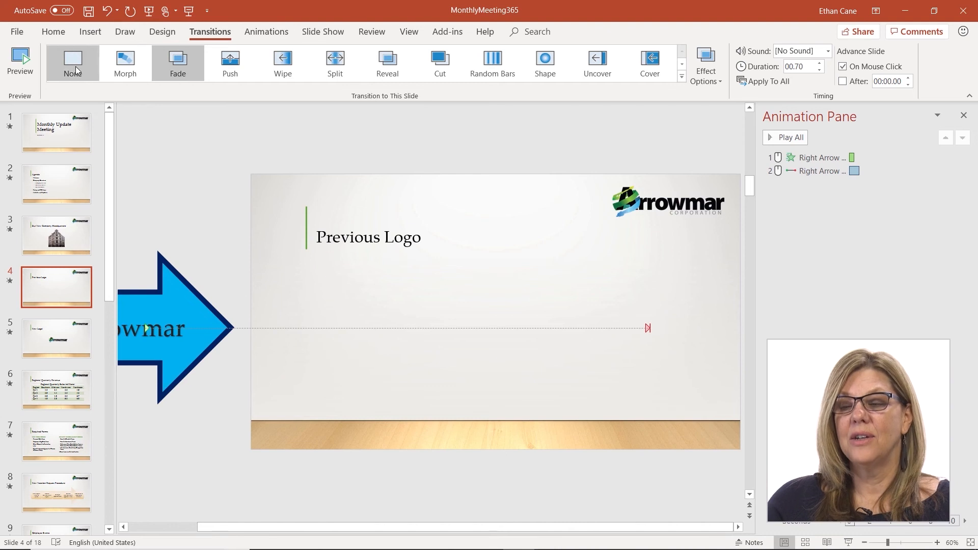
# Return from Previous Logo to the headquarters slide to confirm its 0.70-second Fade
pyautogui.click(56, 236)
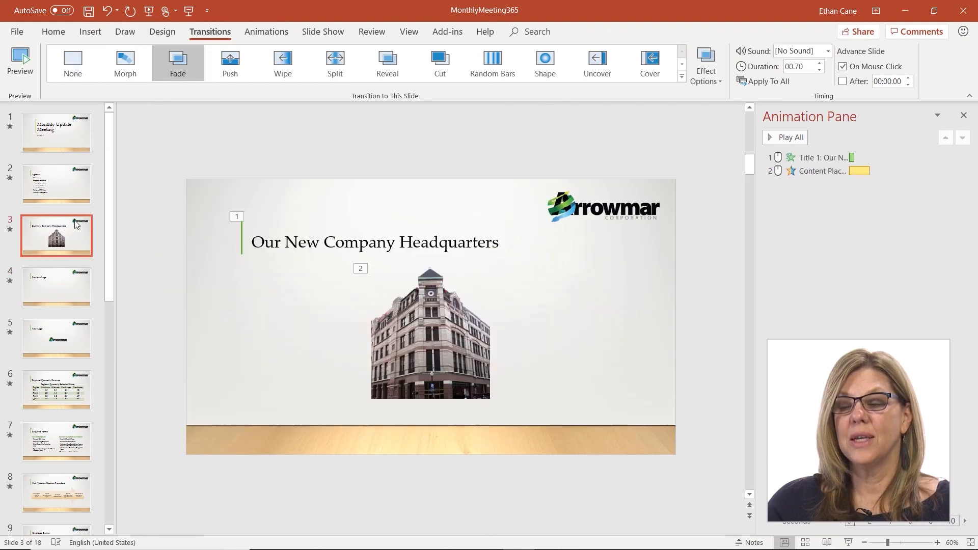